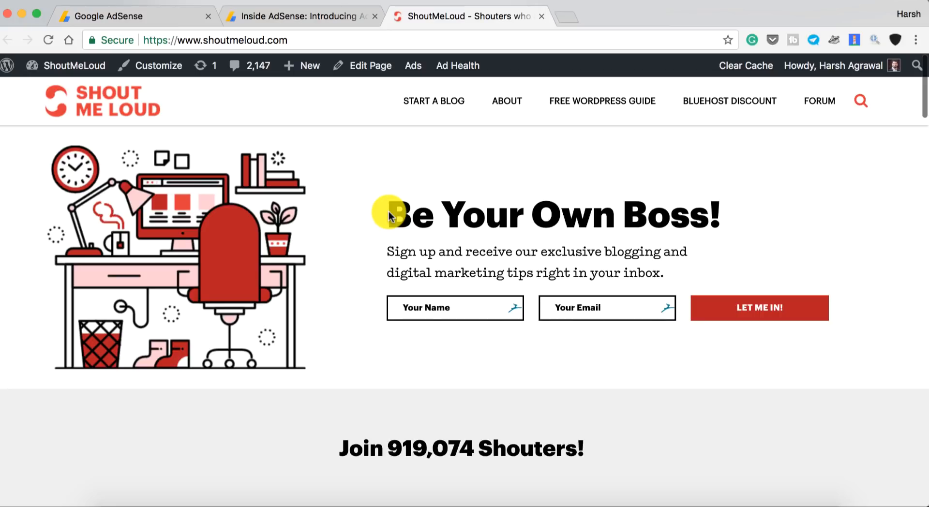
mouse_move(380, 176)
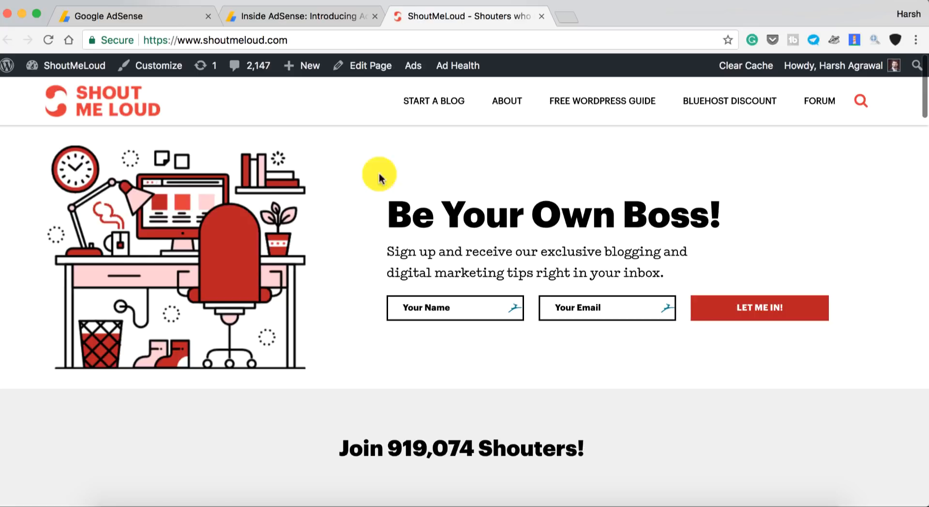
- Switch to the 'Inside AdSense: Introducing Auto ads' browser tab
left_click(301, 16)
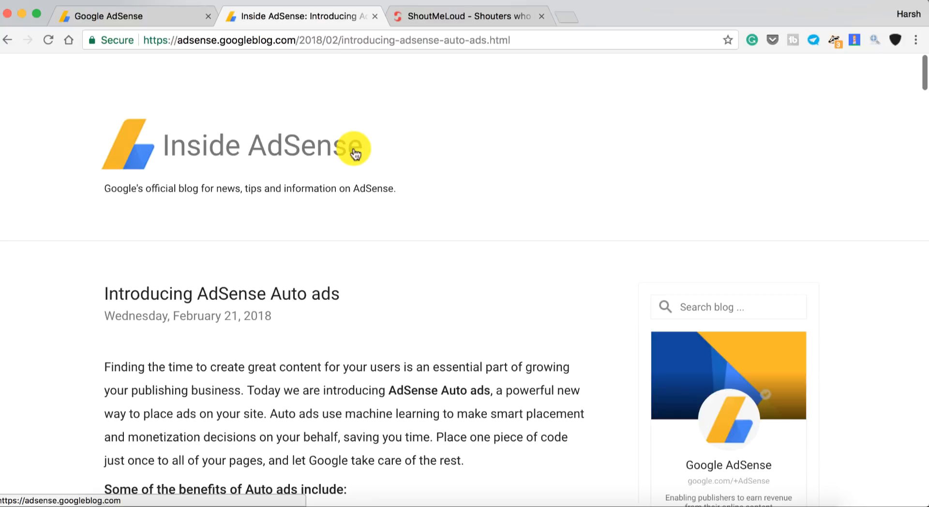
mouse_move(285, 160)
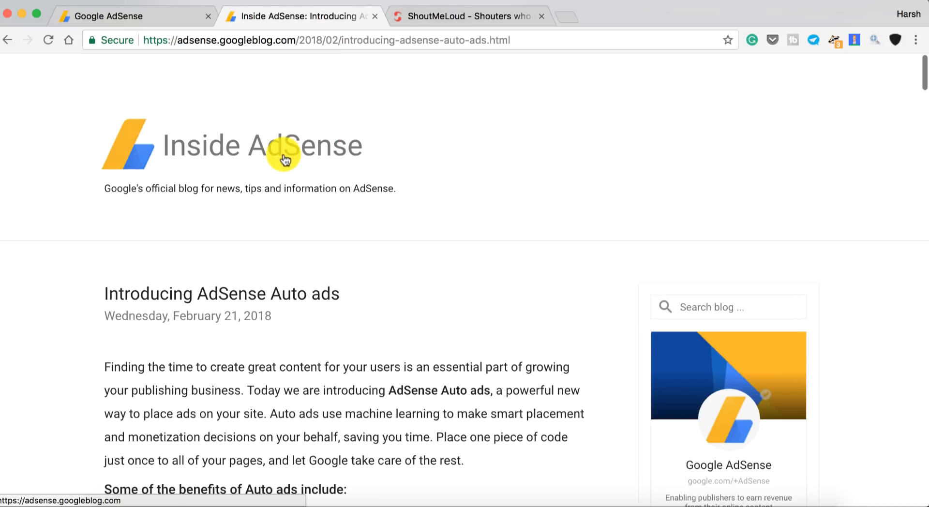
mouse_move(256, 134)
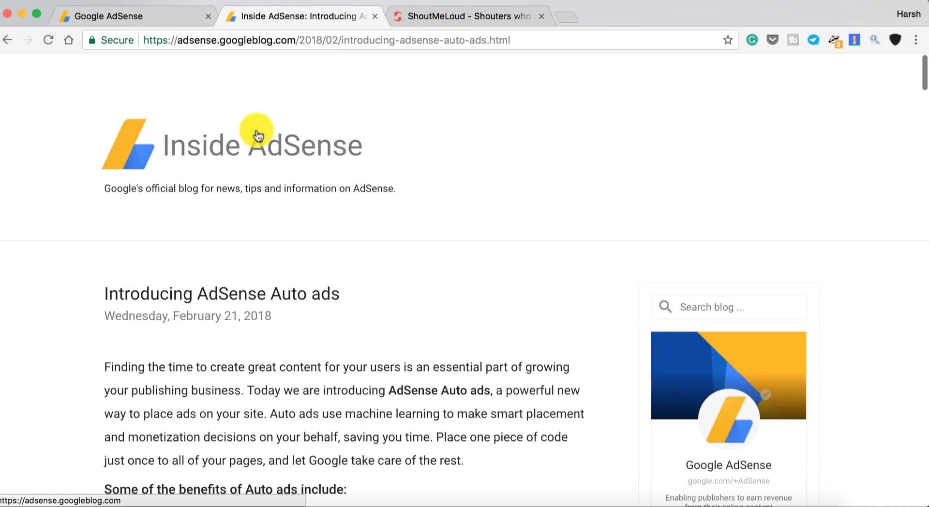
mouse_move(257, 128)
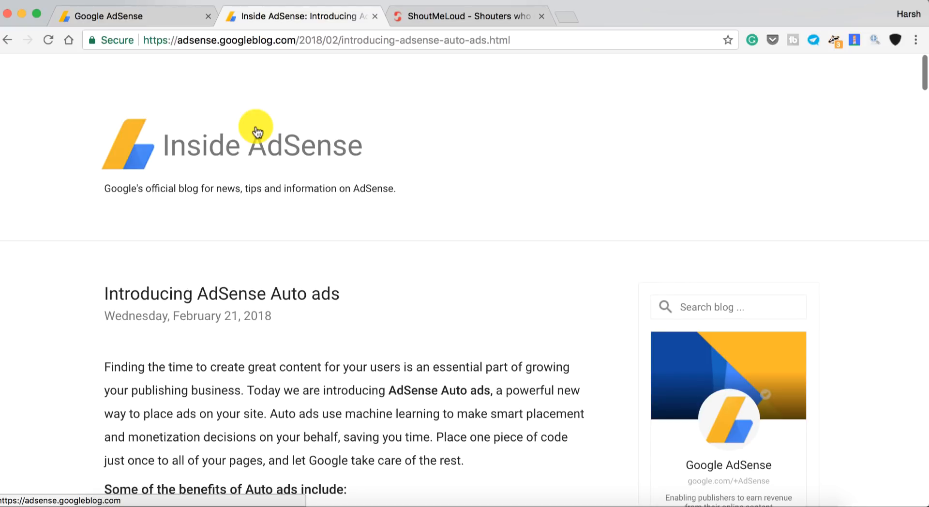
- Return to the AdSense dashboard and open the Account section of Settings
left_click(133, 16)
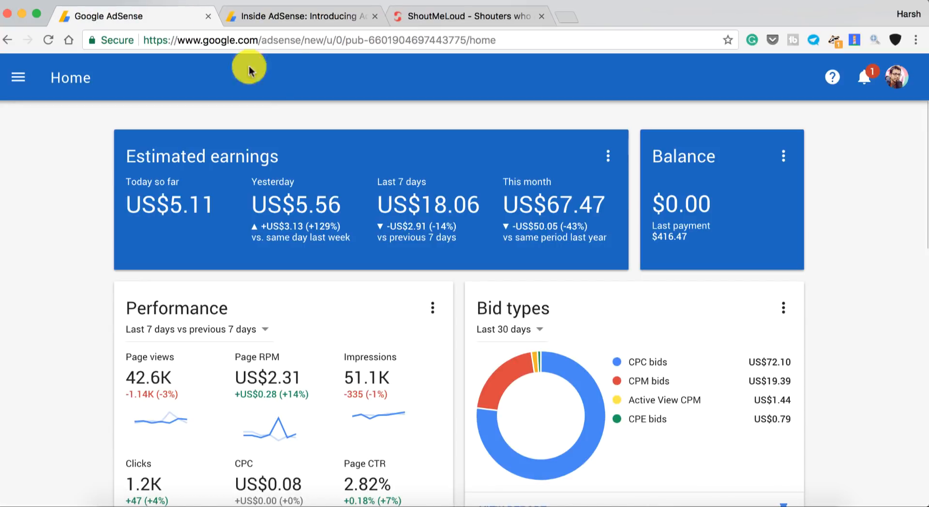
left_click(299, 16)
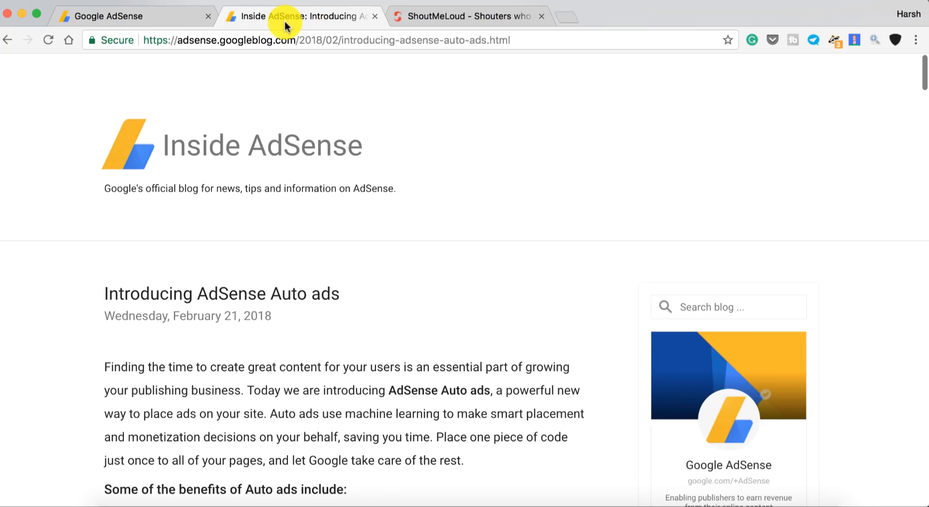
left_click(119, 16)
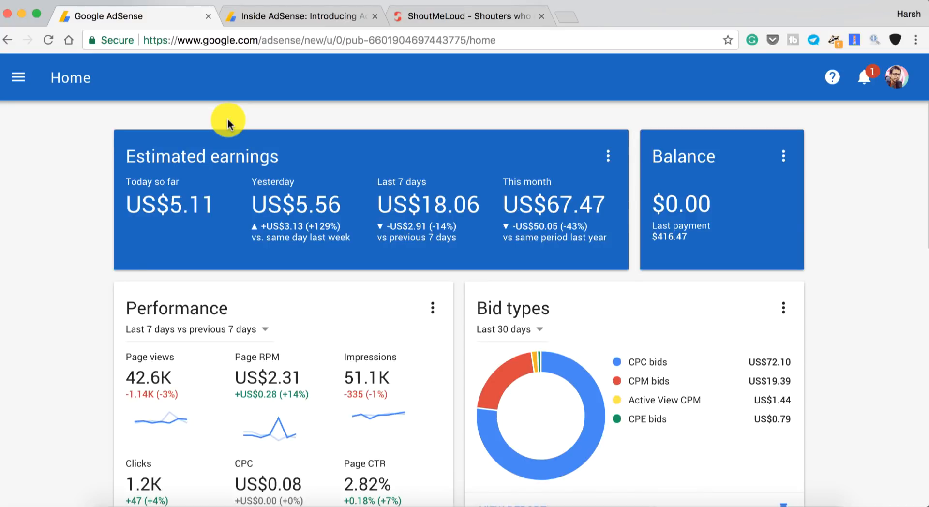
mouse_move(72, 87)
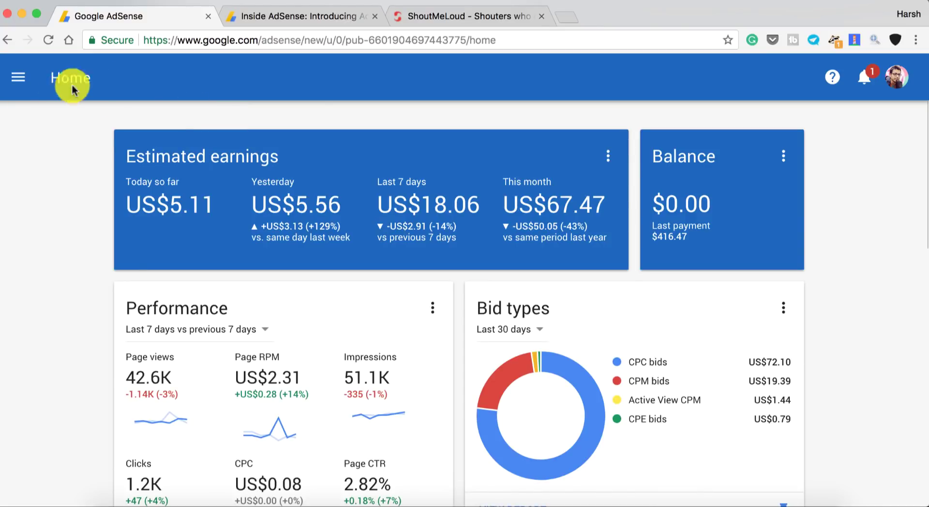
mouse_move(290, 132)
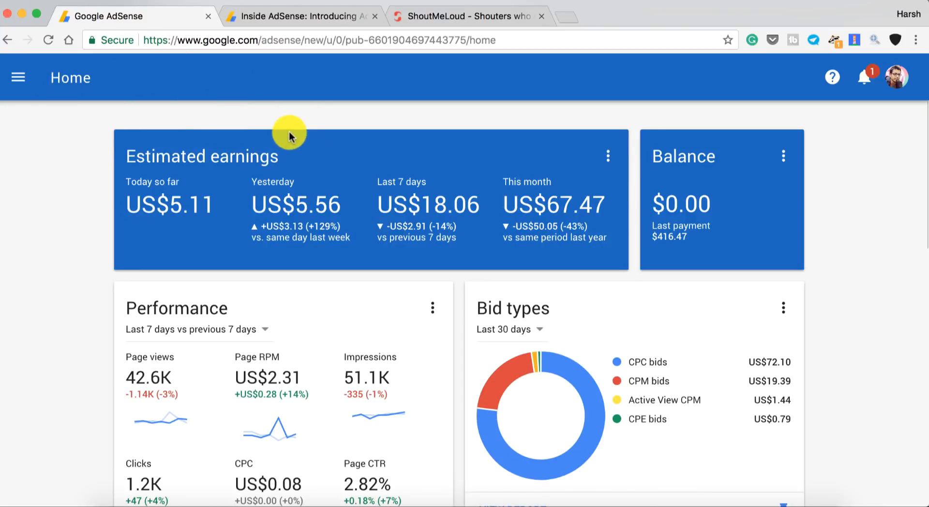
left_click(18, 77)
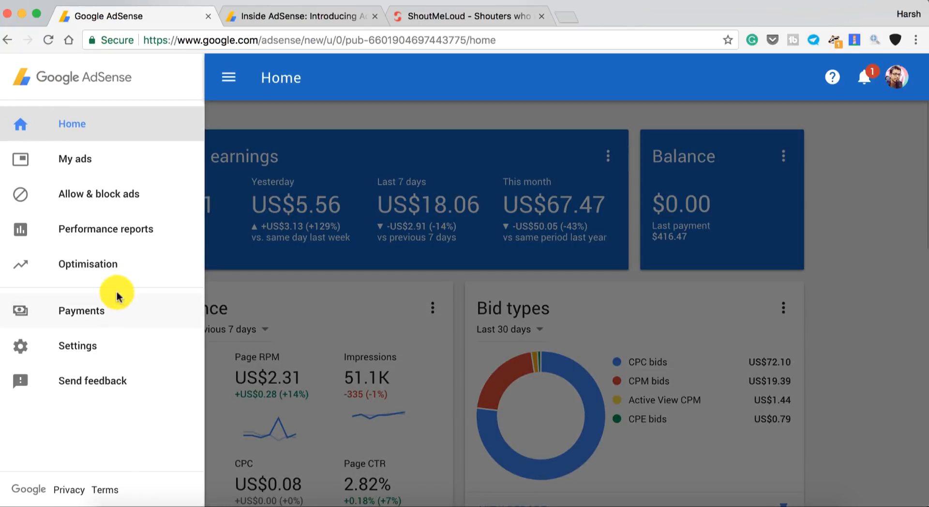
left_click(77, 346)
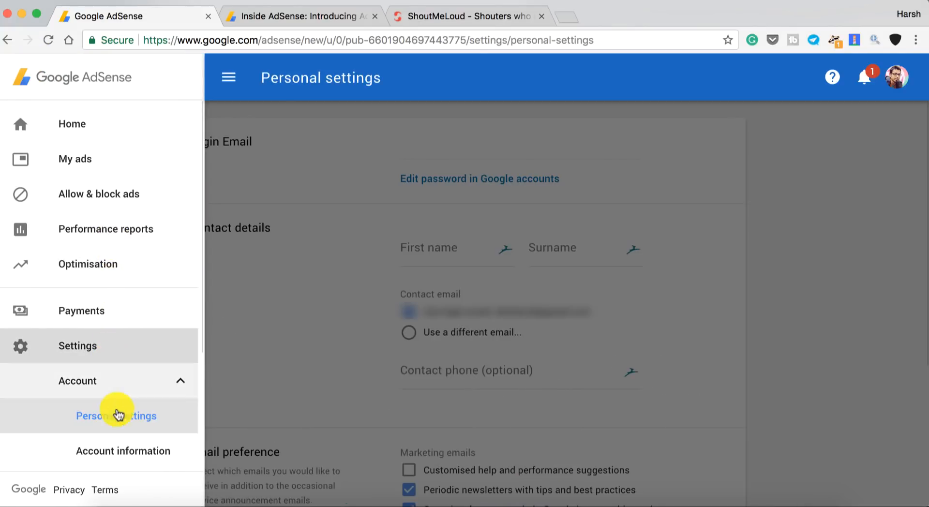
- Open Account information, then the Third-party access page listing AdPushup, Inc
left_click(122, 451)
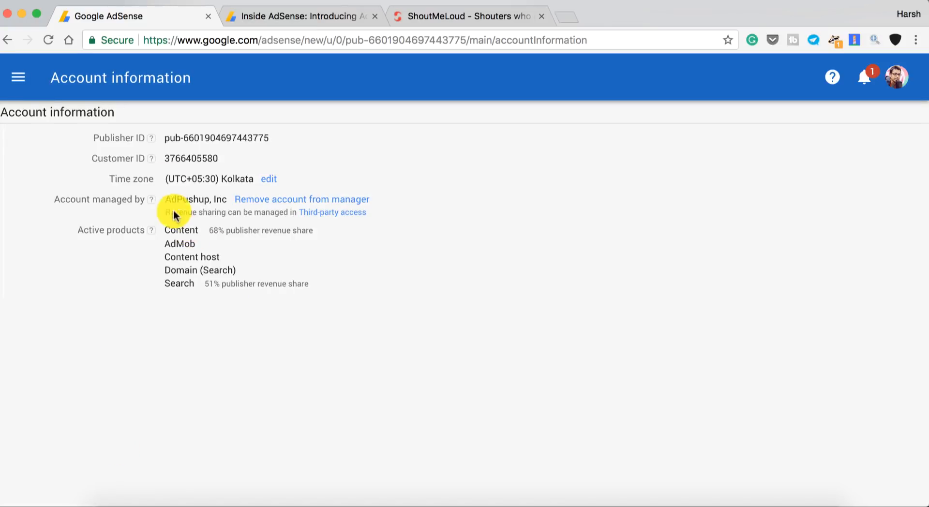
mouse_move(145, 188)
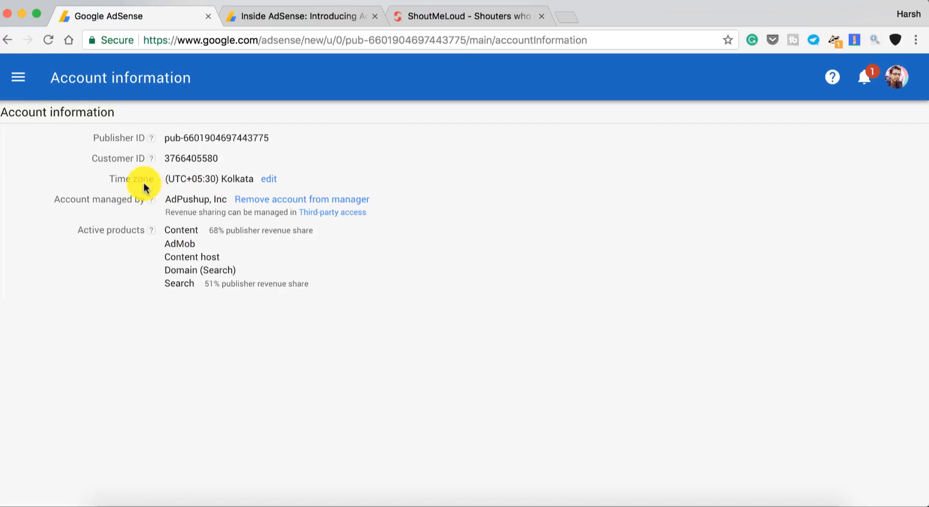
mouse_move(175, 202)
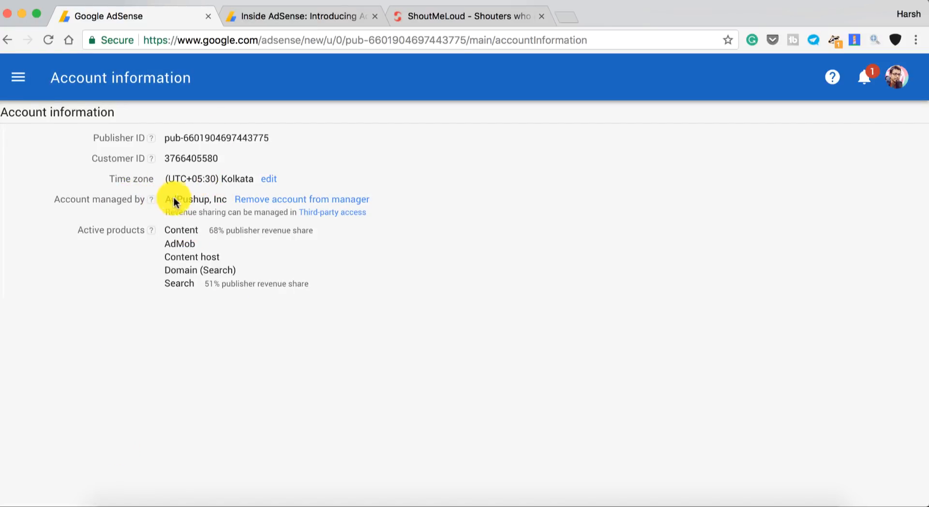
mouse_move(302, 199)
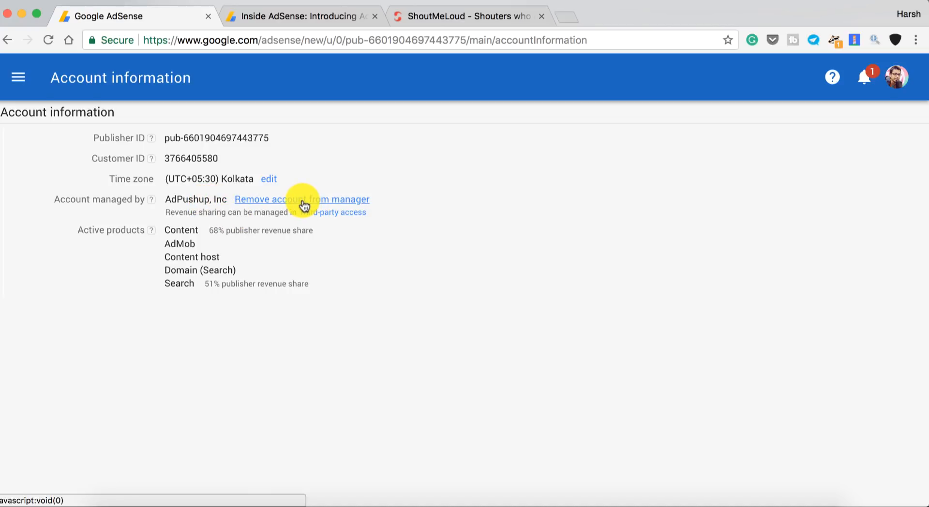
mouse_move(325, 216)
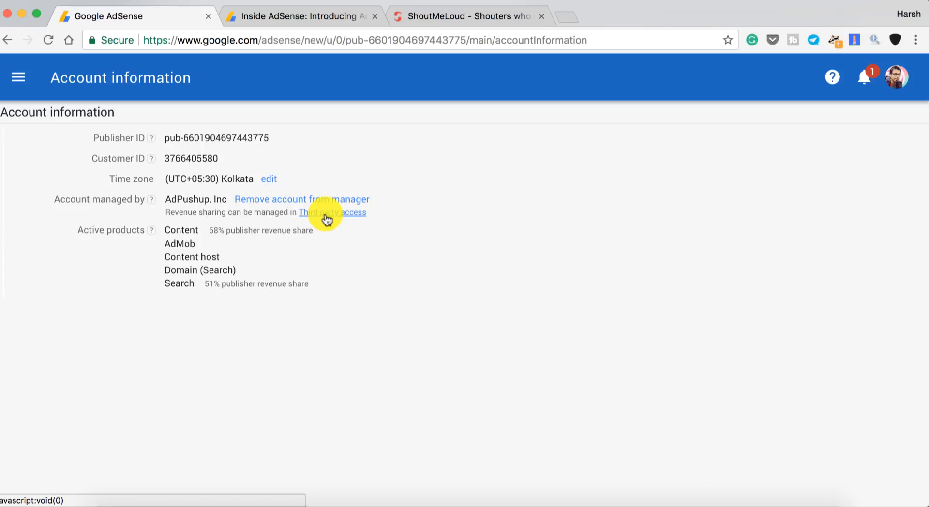
left_click(332, 212)
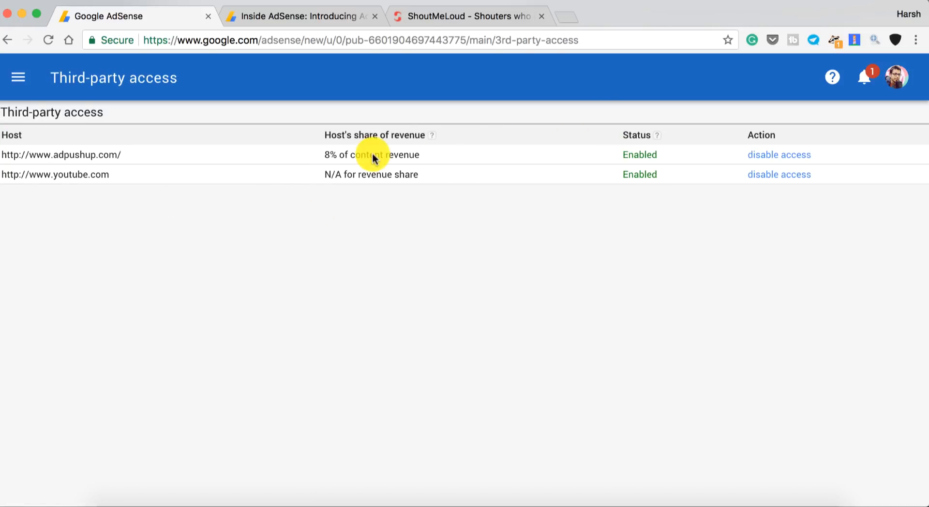
mouse_move(391, 135)
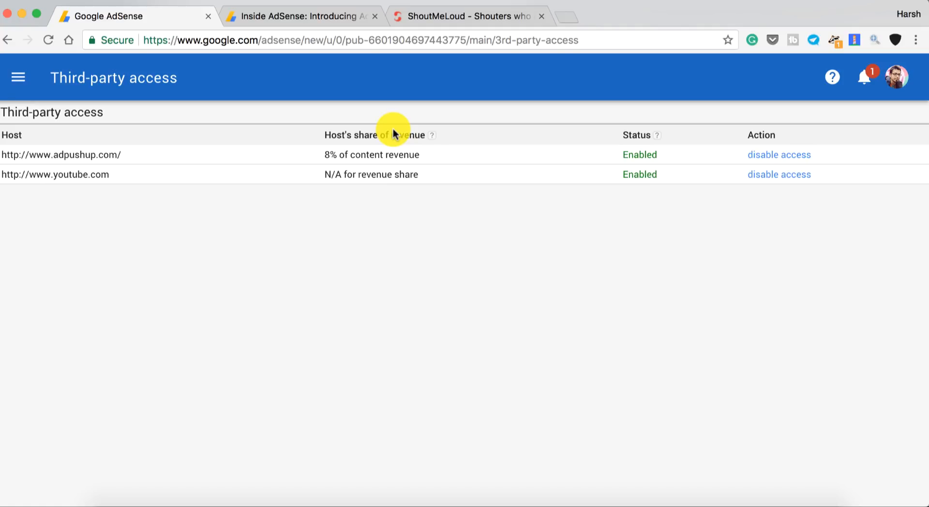
mouse_move(371, 139)
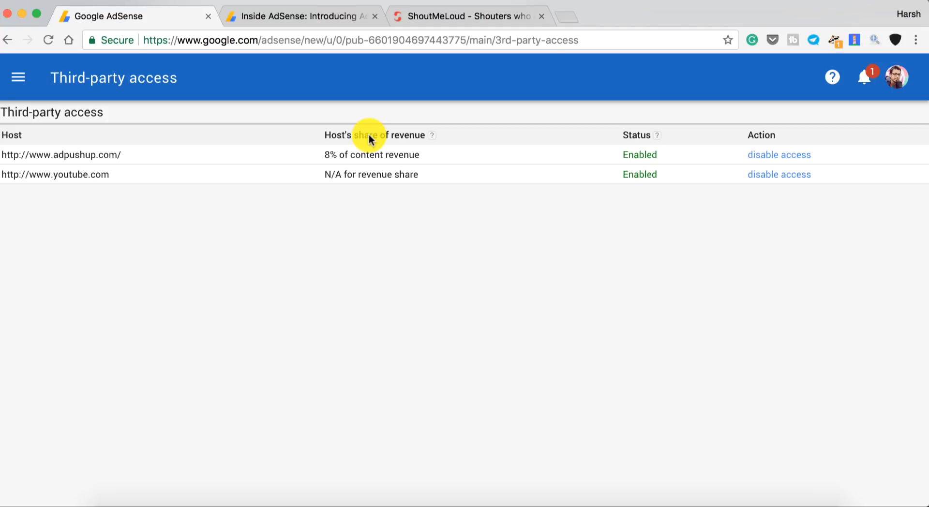
mouse_move(18, 77)
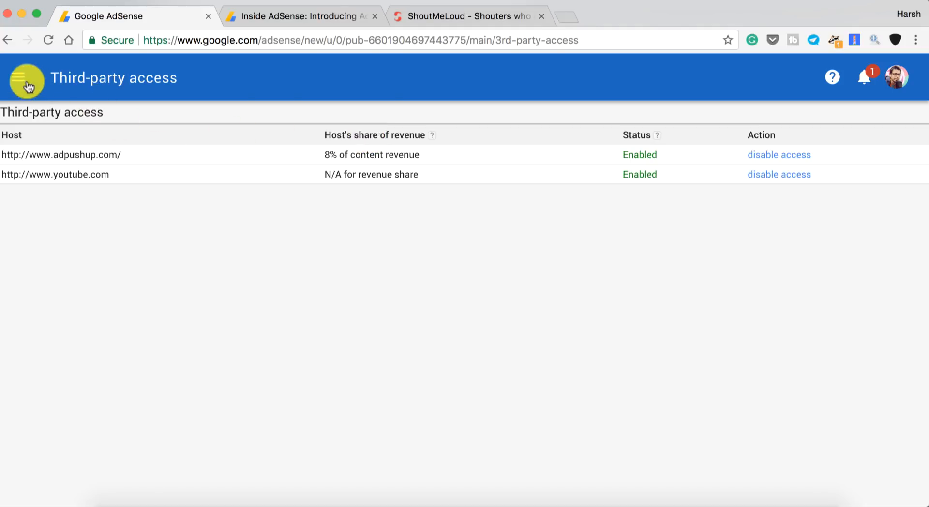
mouse_move(100, 145)
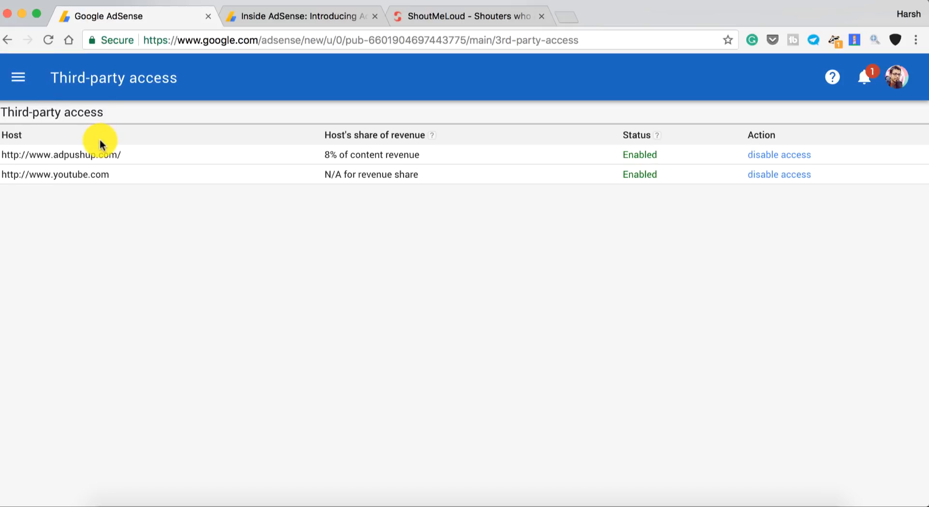
mouse_move(279, 97)
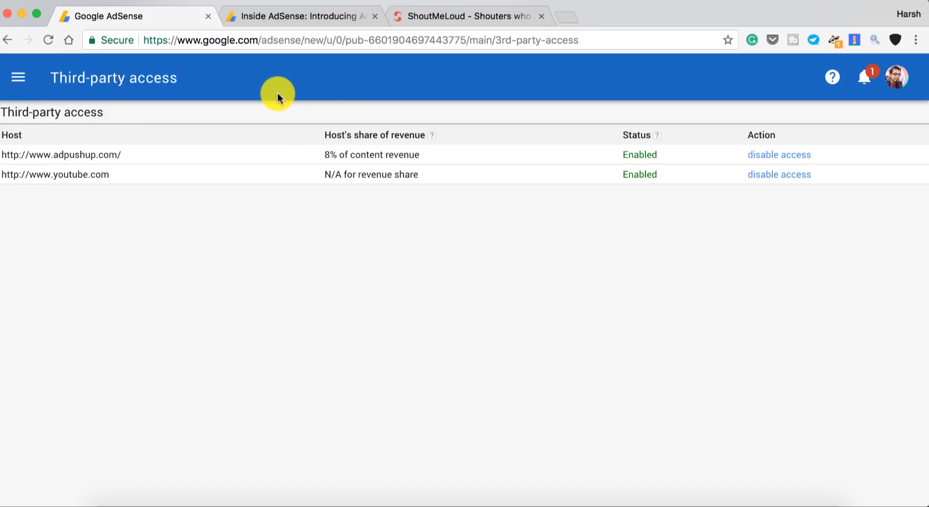
- Disable access for the adpushup.com row on the Third-party access page
left_click(780, 155)
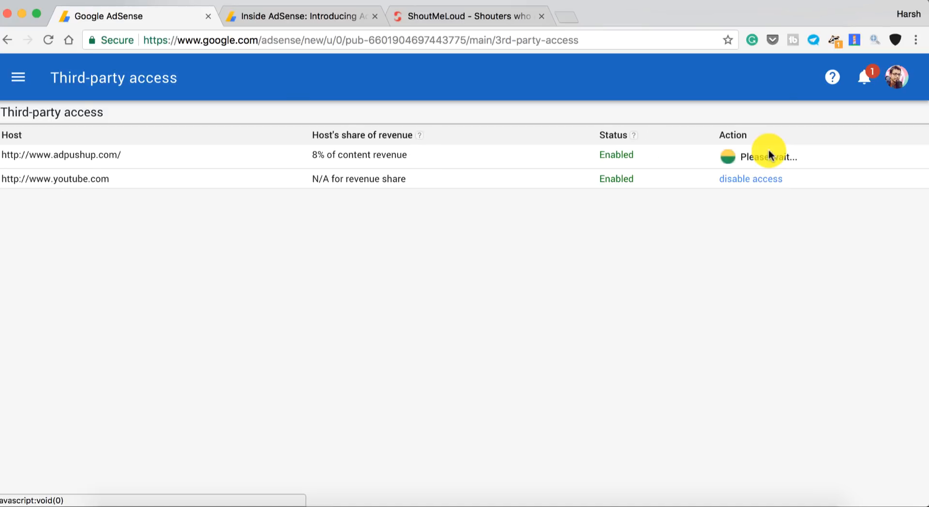
mouse_move(231, 155)
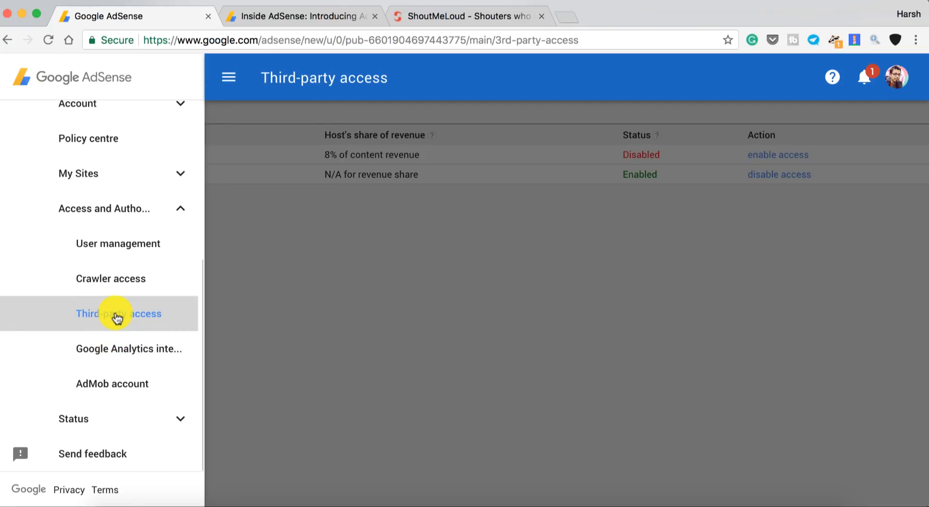
mouse_move(129, 222)
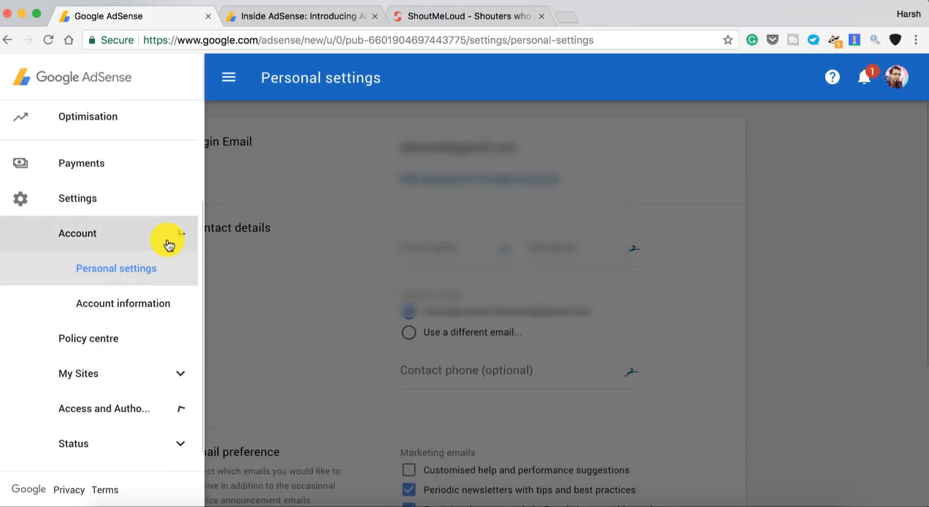
- Remove the account from AdPushup's management via Account information, then return to the Inside AdSense post
left_click(122, 303)
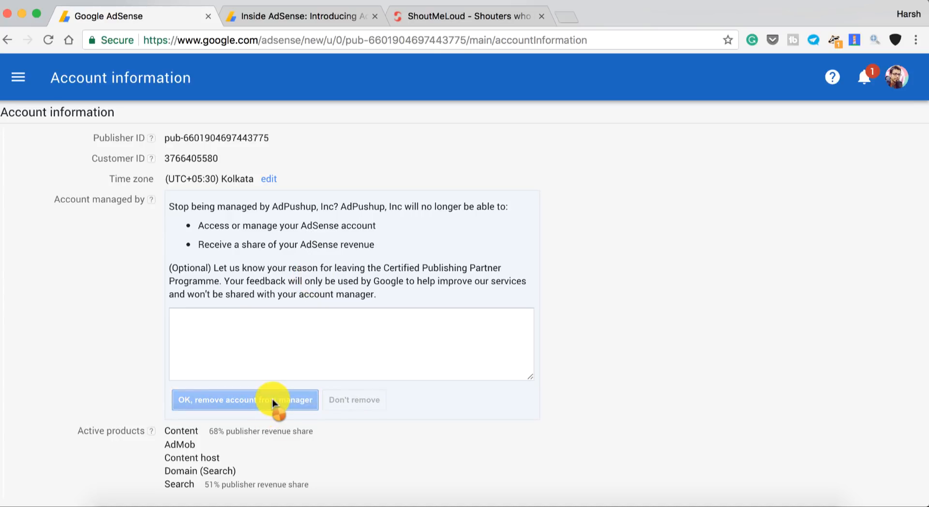
left_click(245, 399)
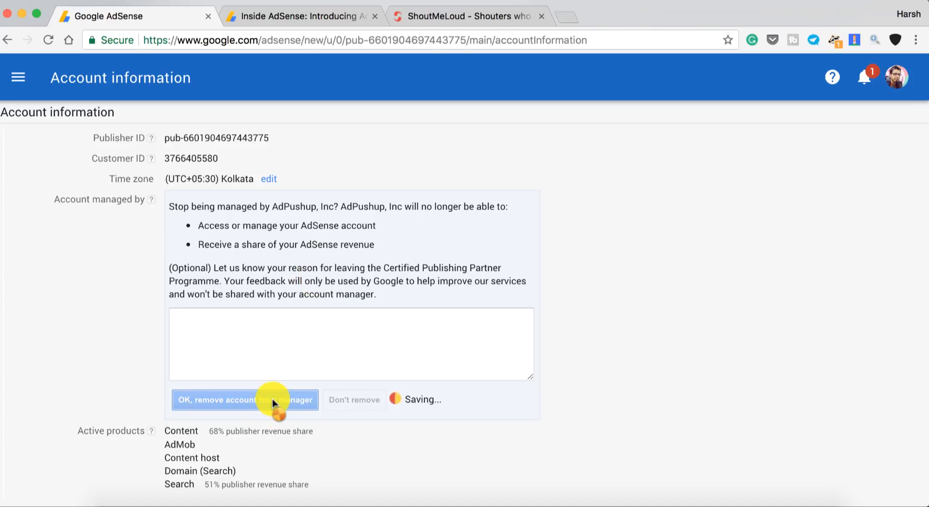
mouse_move(224, 262)
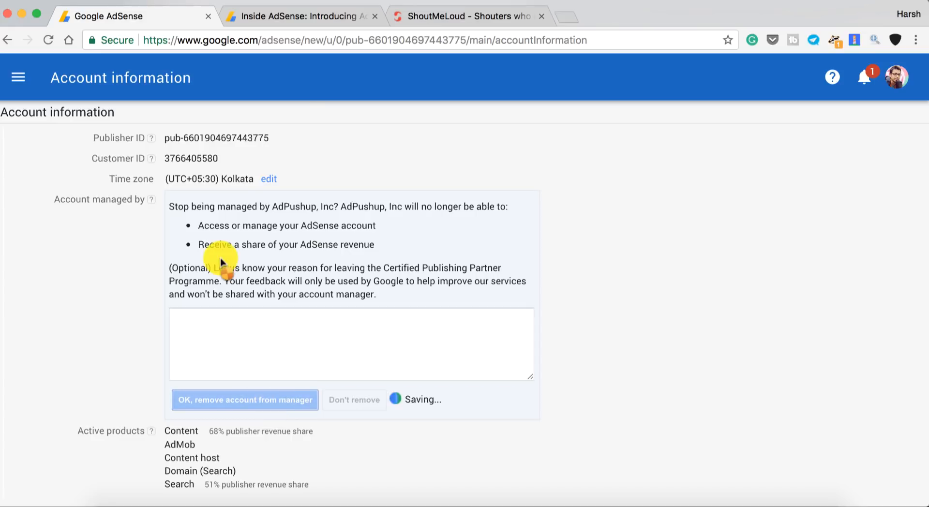
left_click(302, 16)
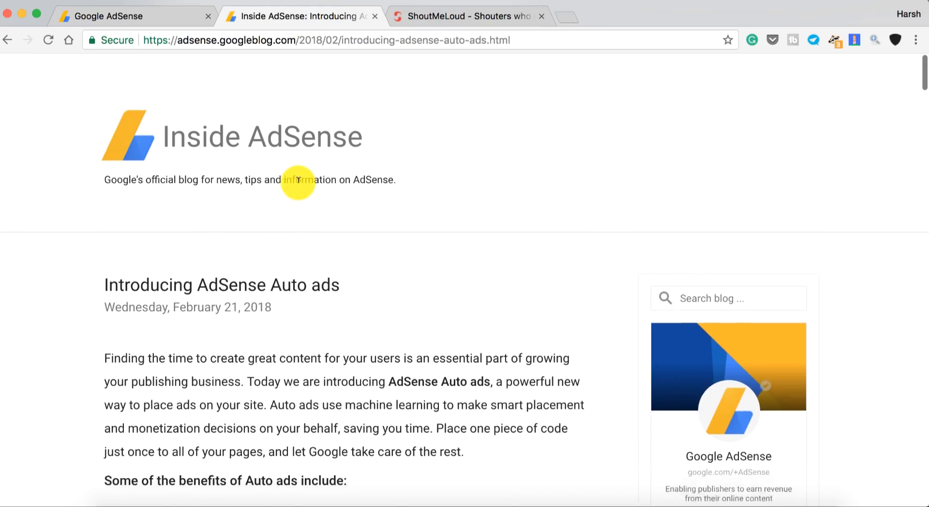
scroll("down", 3)
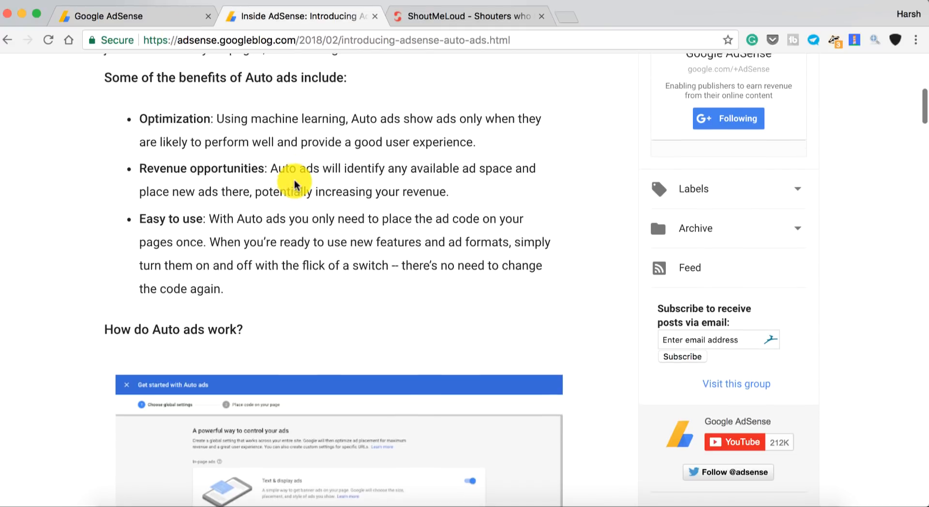
scroll("up", 3)
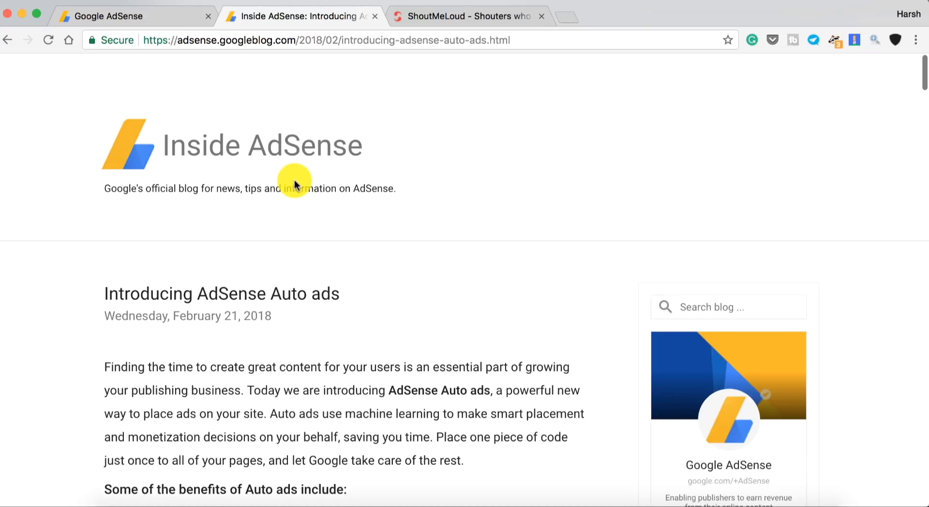
left_click(130, 16)
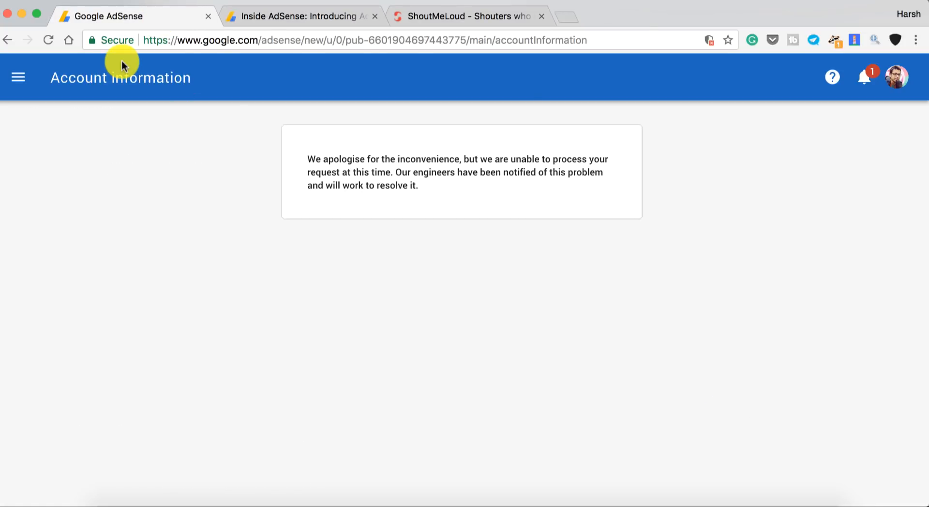
mouse_move(268, 61)
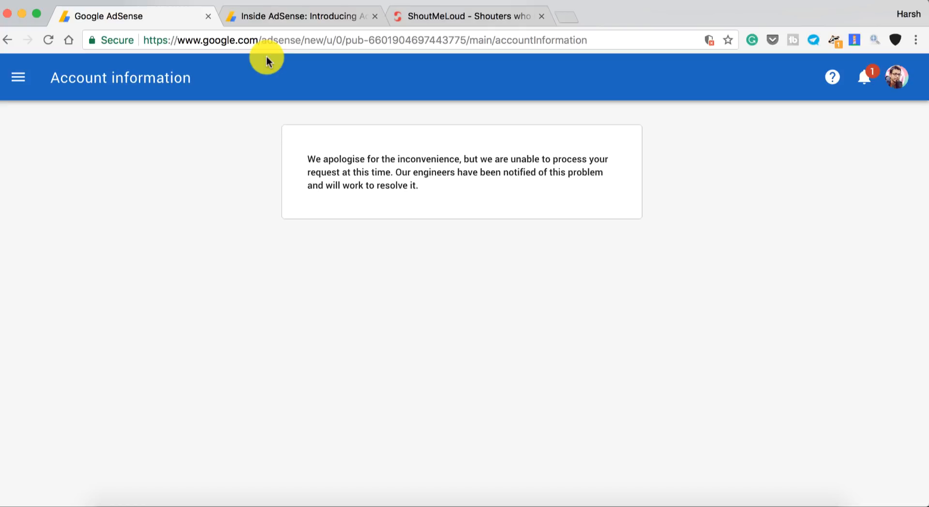
mouse_move(275, 46)
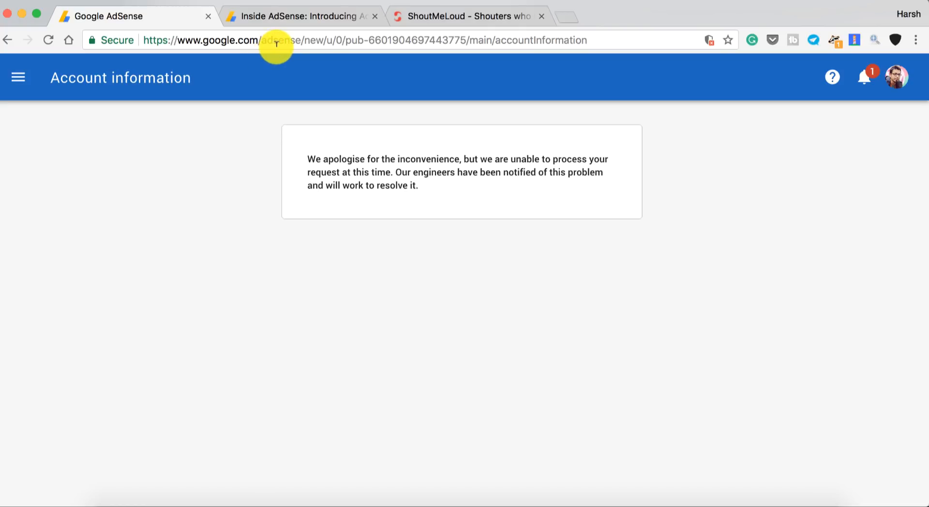